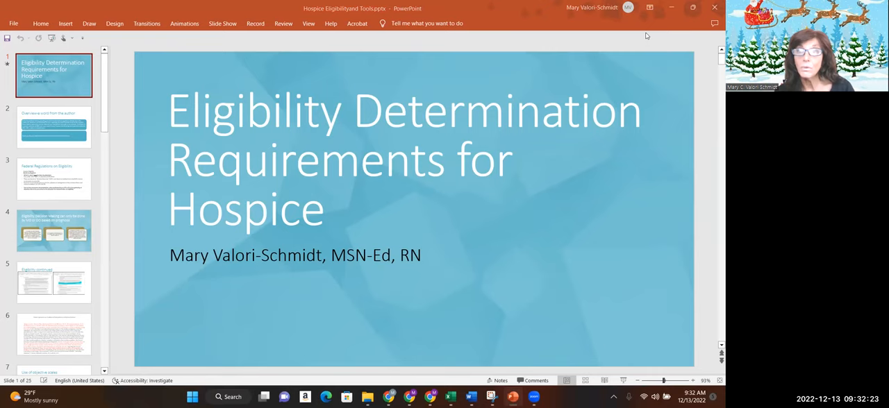
mouse_move(608, 39)
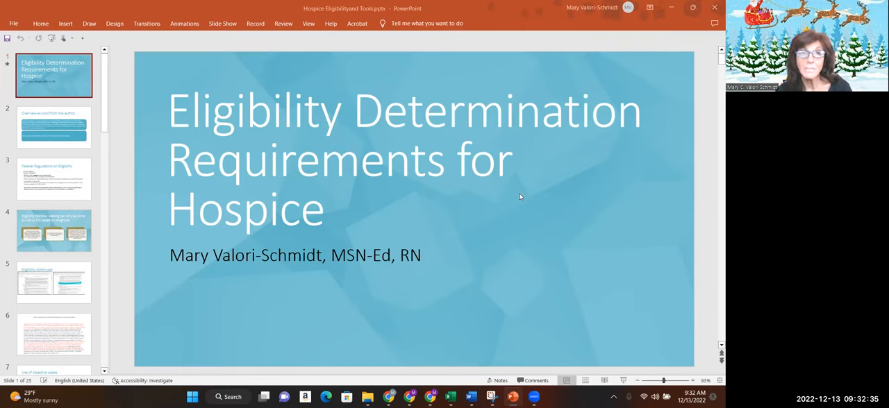
mouse_move(242, 124)
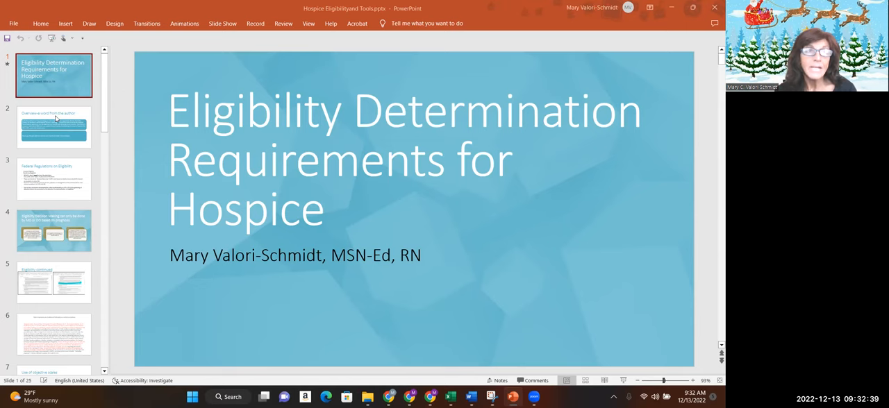
Step: Show slide 2, the author overview, then select slide 3 on federal eligibility regulations
left_click(53, 127)
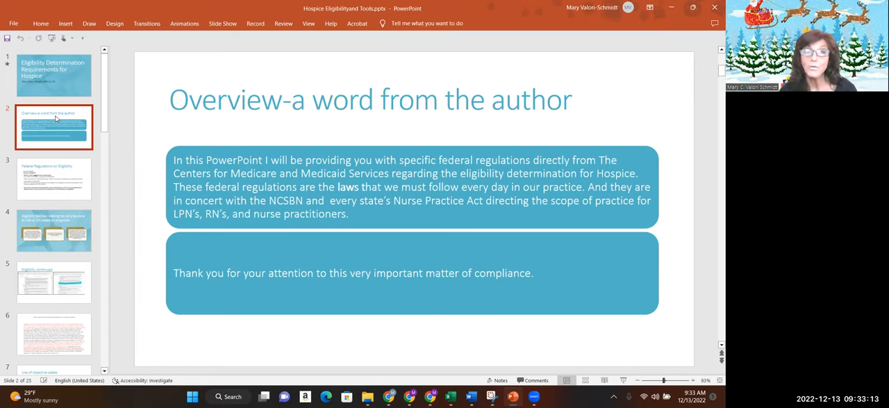
left_click(53, 178)
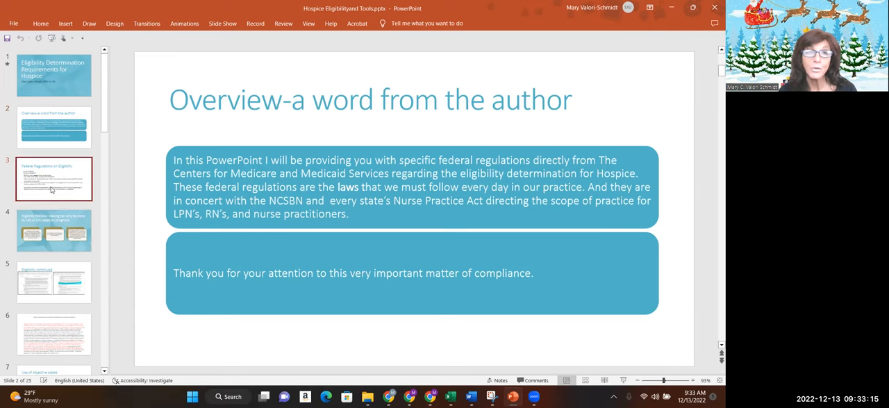
Step: Display slide 3, covering prognosis-based eligibility and physician certification
left_click(54, 179)
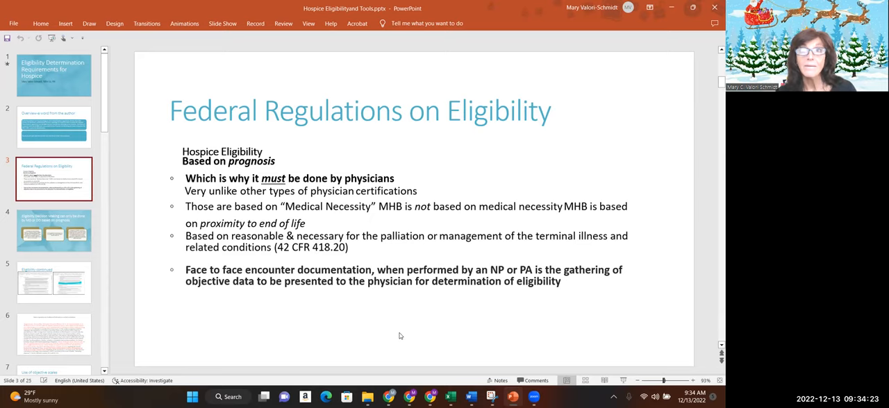
mouse_move(163, 266)
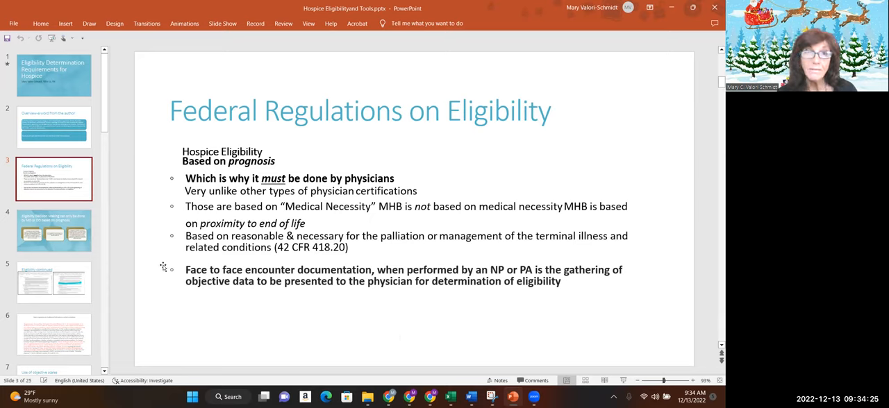
Step: Show slide 4 on MD/DO eligibility decisions, then select slide 5, Eligibility continued
left_click(54, 231)
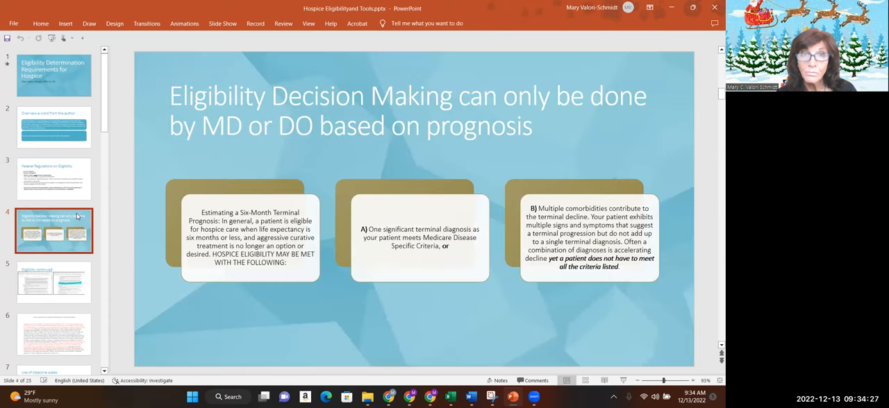
mouse_move(278, 165)
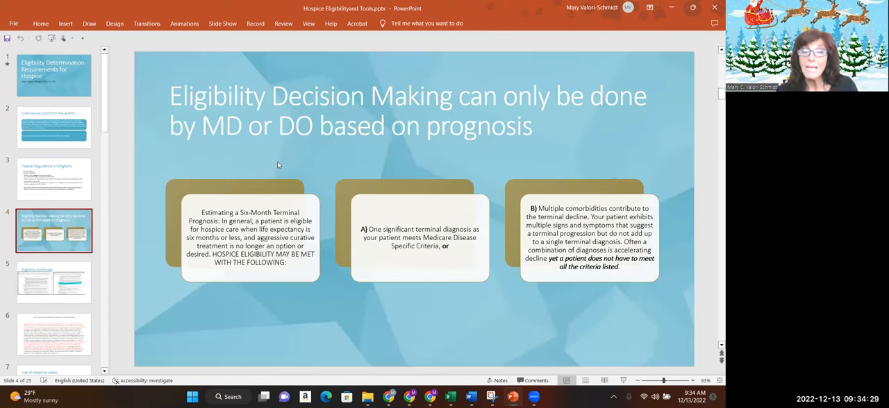
mouse_move(270, 253)
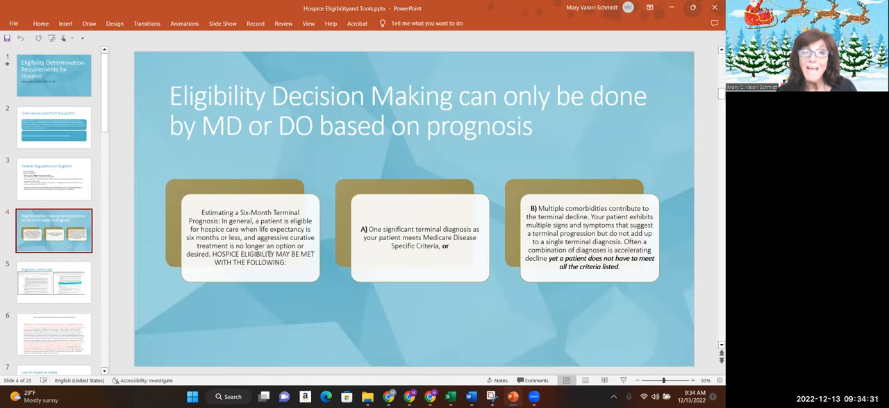
mouse_move(279, 279)
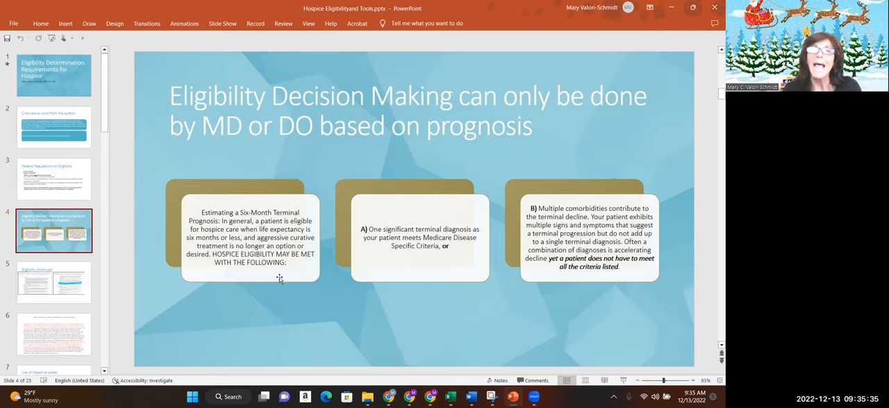
left_click(53, 282)
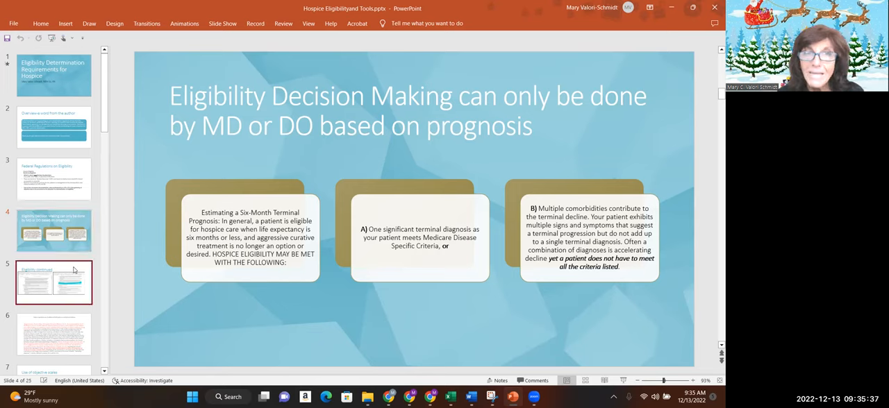
Step: Display slide 5's two regulation excerpts, then select slide 6 on federal regulations
left_click(54, 282)
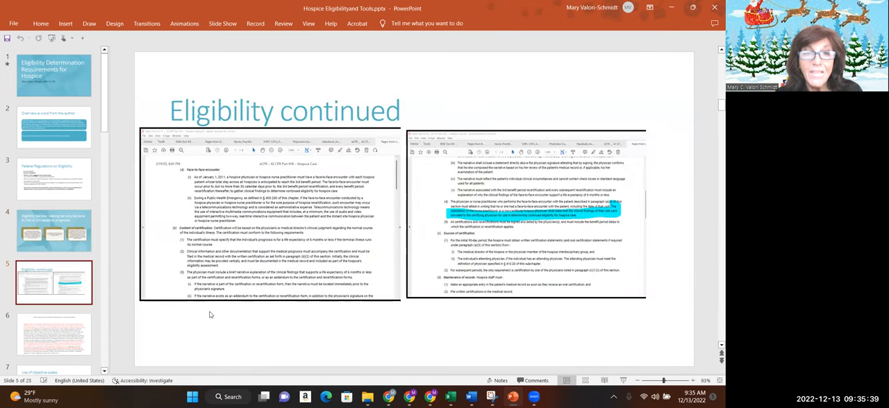
mouse_move(281, 215)
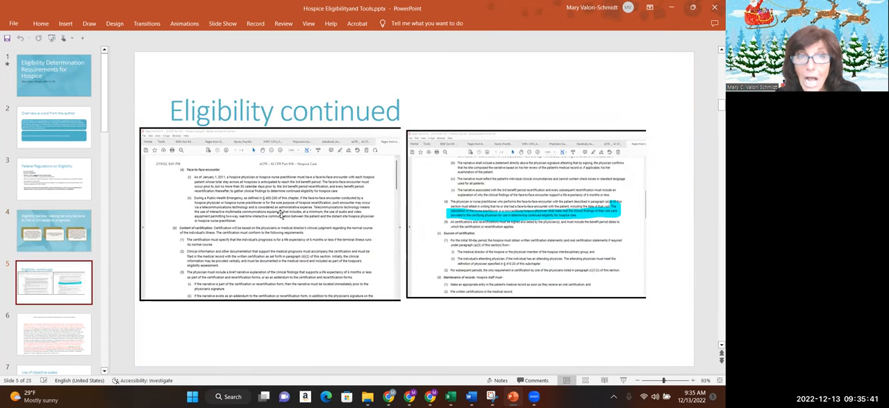
mouse_move(285, 321)
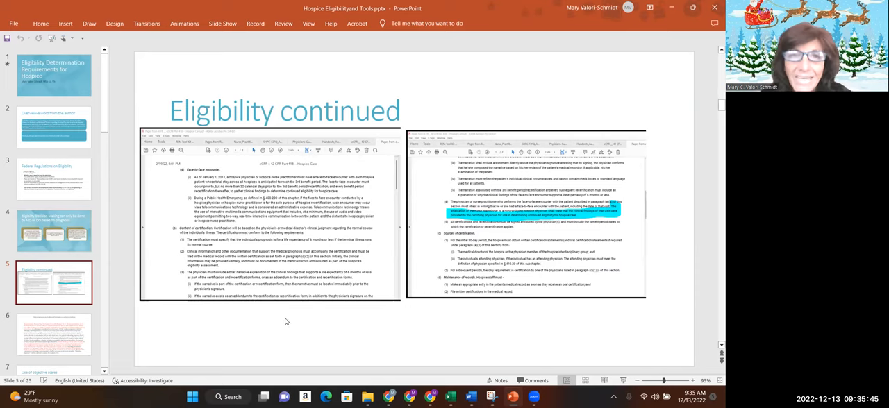
mouse_move(505, 262)
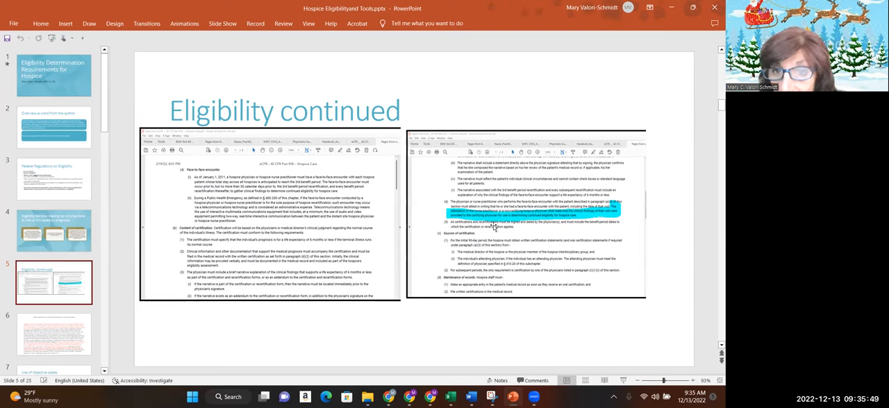
mouse_move(507, 218)
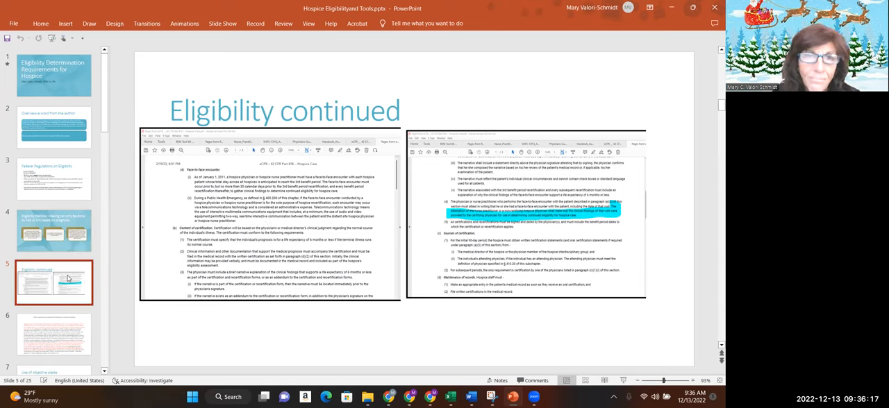
left_click(54, 333)
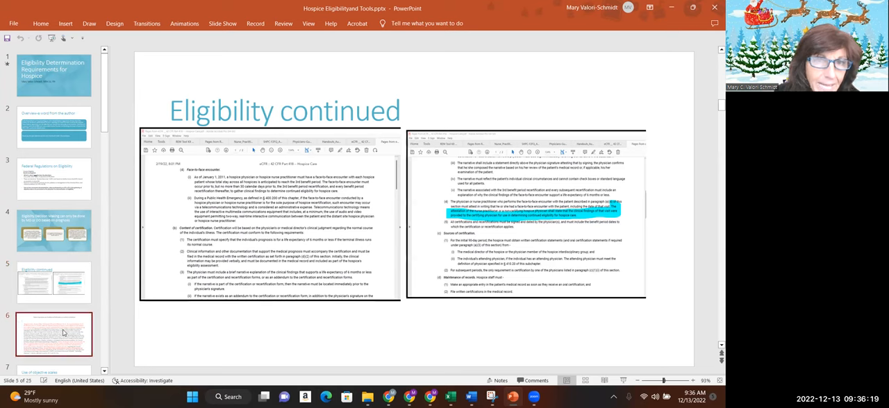
Step: Show slide 6 on Medicare Conditions of Participation and scroll down the slide pane
left_click(53, 335)
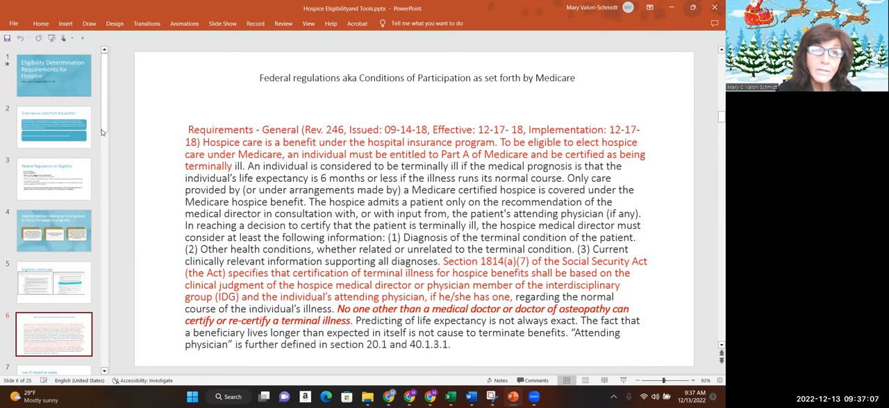
scroll("down", 3)
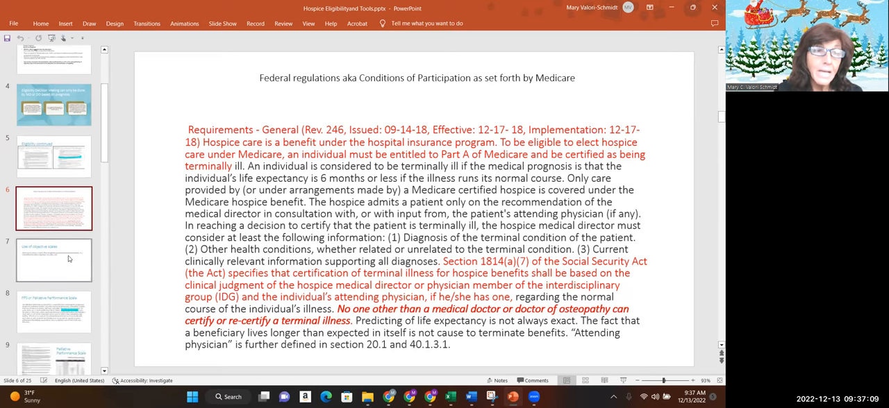
Step: Pass slide 7 on objective scales and land on slide 8, Palliative Performance Scale
left_click(53, 259)
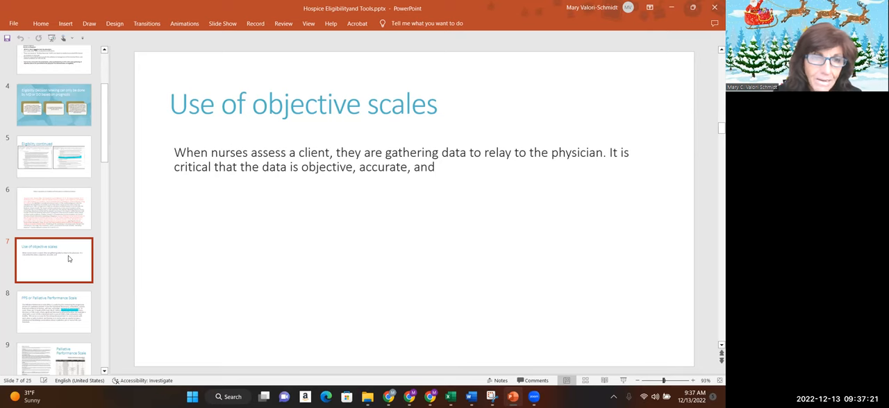
left_click(54, 311)
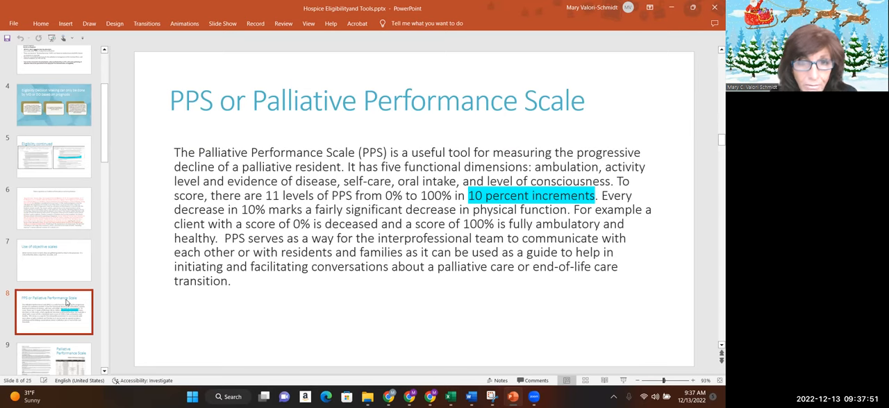
Step: Show the PPS table on slide 9, then display slide 10, FAST Scale
left_click(53, 358)
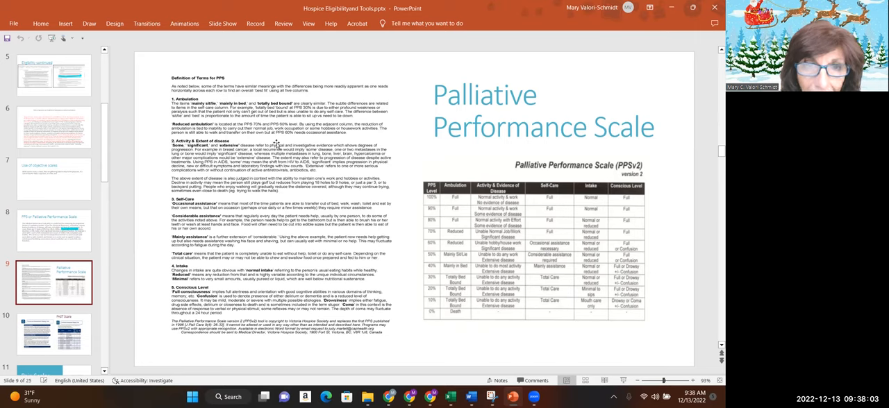
mouse_move(505, 210)
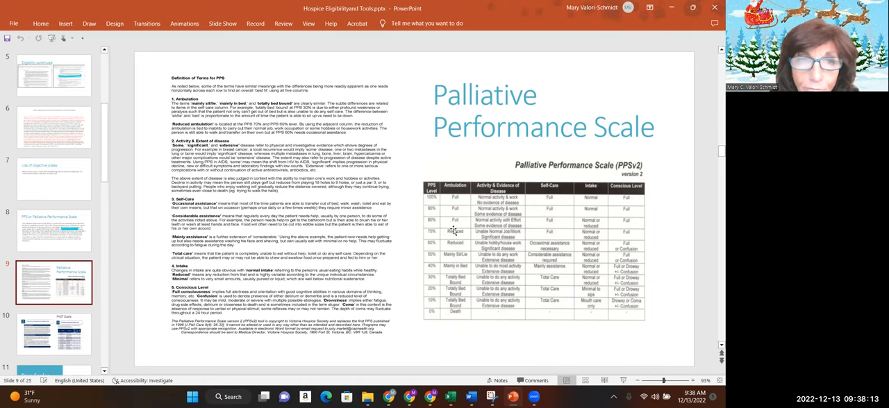
mouse_move(462, 189)
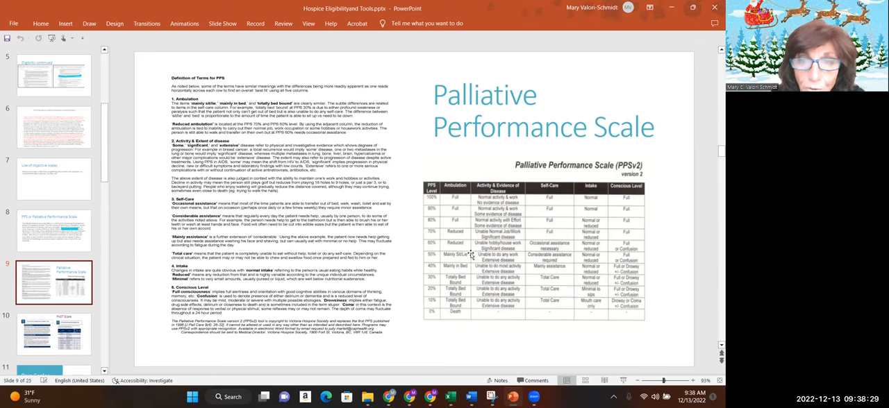
mouse_move(541, 218)
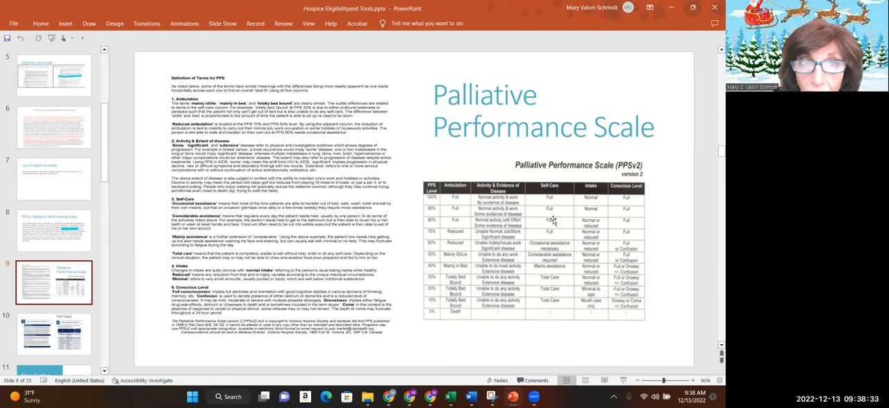
mouse_move(493, 282)
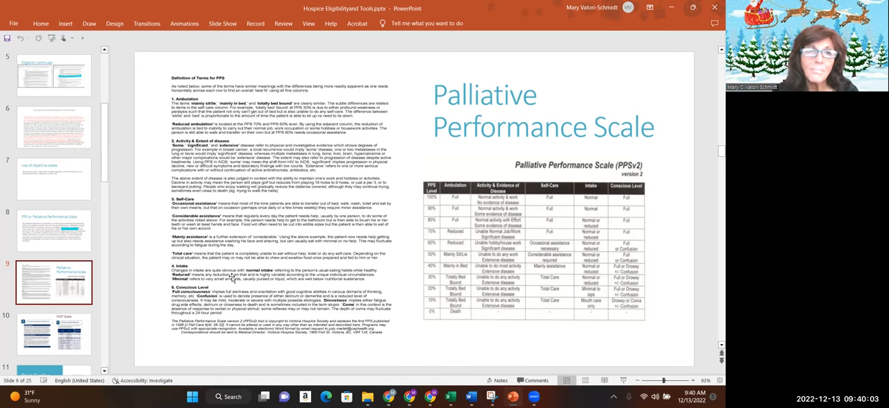
left_click(55, 334)
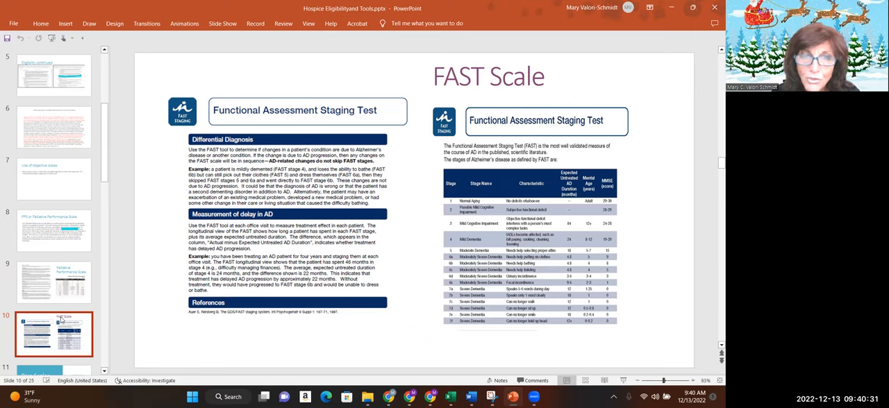
Step: Display slide 11 with the numeric 0–10 and Wong-Baker FACES pain scales
left_click(54, 334)
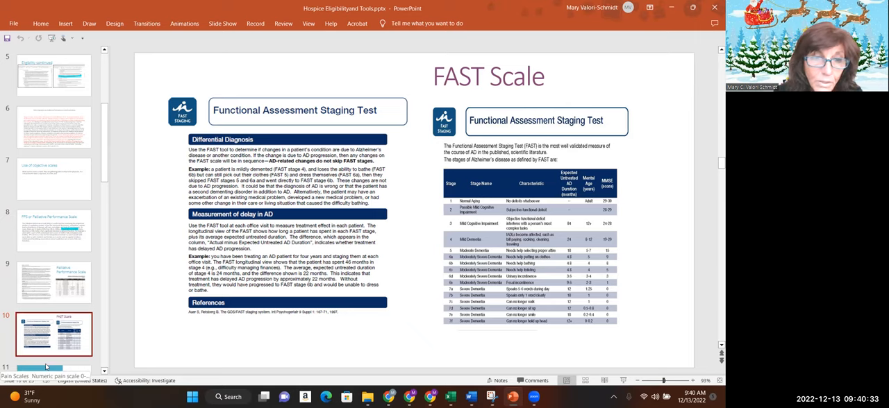
left_click(54, 278)
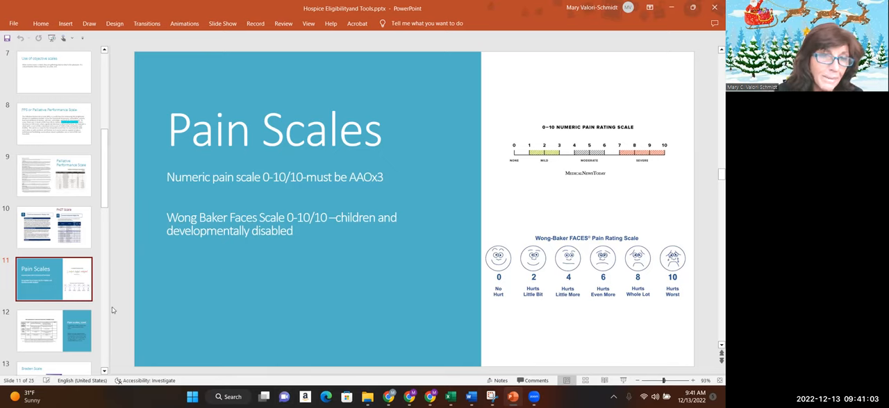
left_click(54, 331)
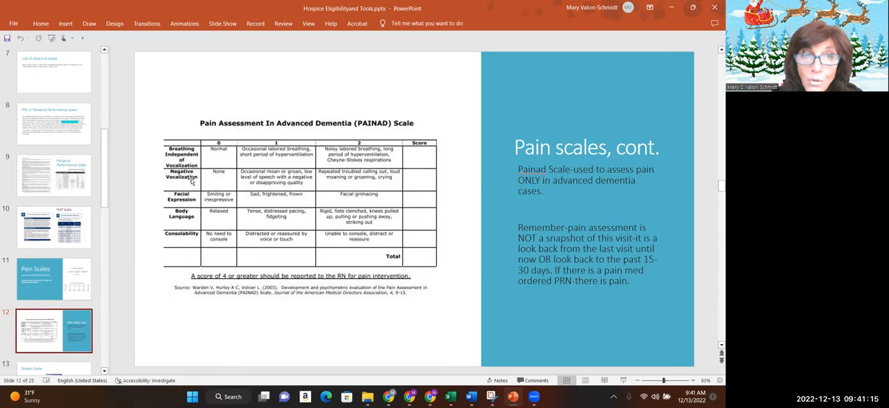
mouse_move(183, 220)
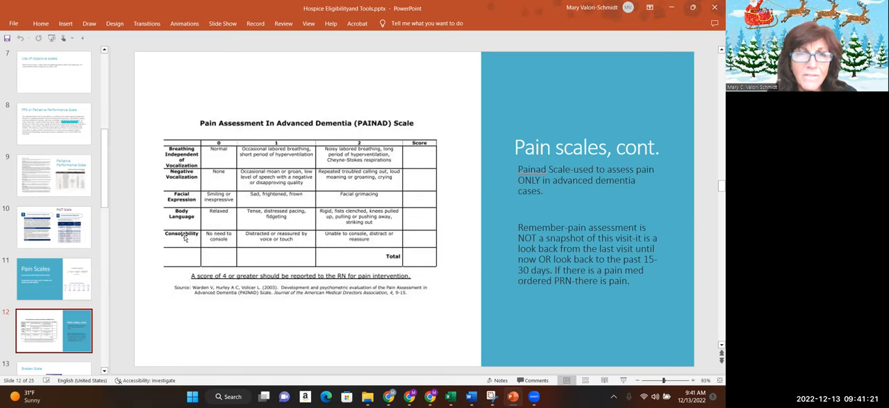
mouse_move(198, 155)
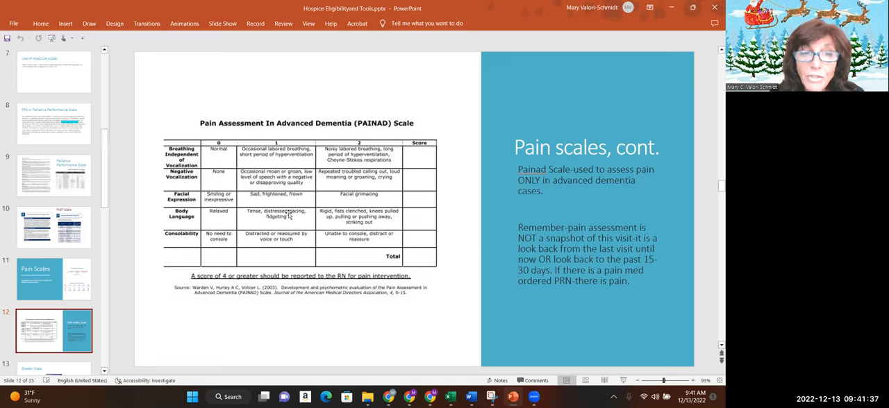
mouse_move(293, 238)
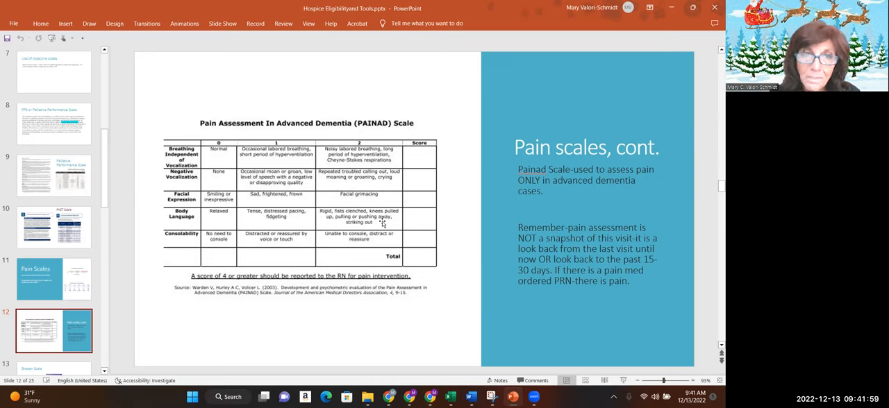
mouse_move(340, 239)
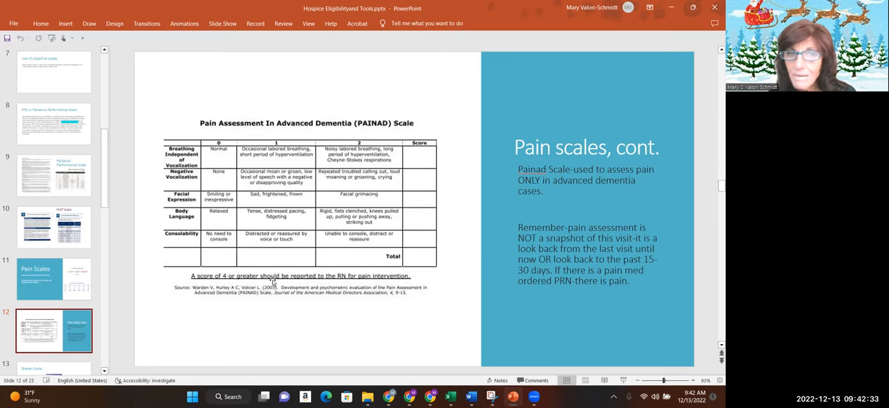
mouse_move(179, 330)
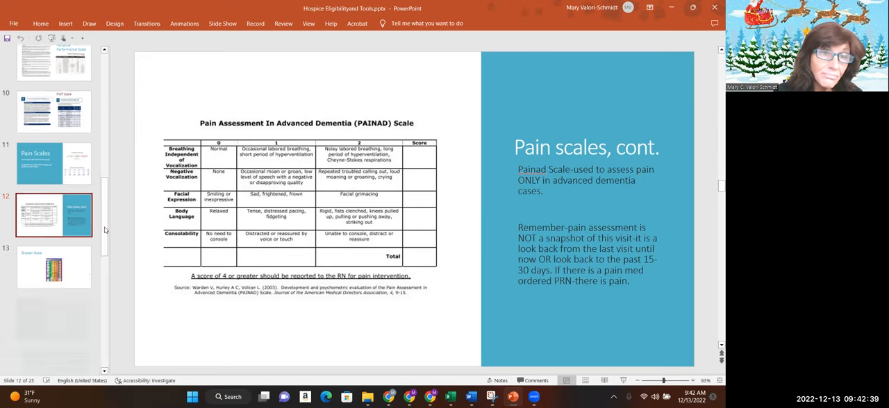
scroll("down", 3)
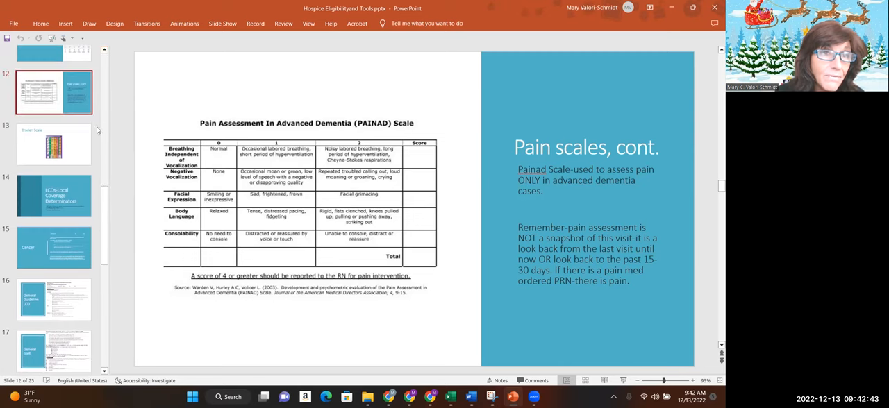
left_click(53, 143)
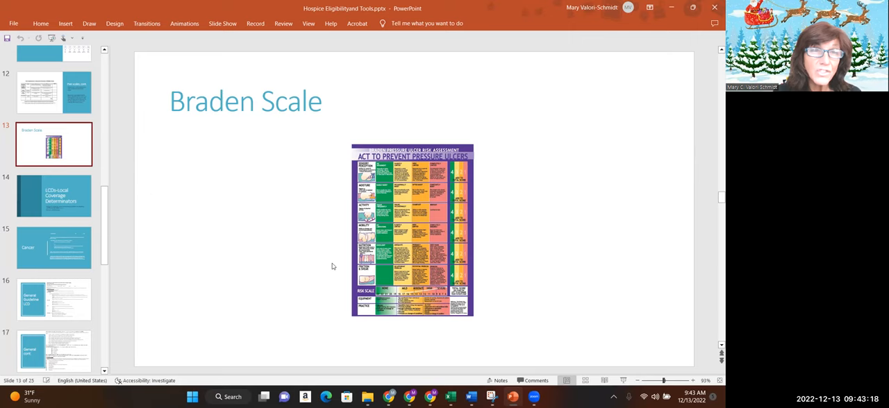
mouse_move(89, 175)
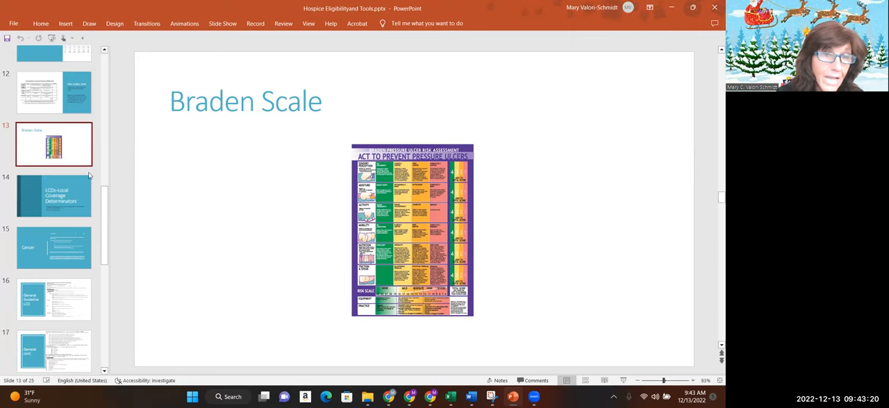
Step: Display slide 14 on CMS Local Coverage Determinator forms for eligibility
left_click(53, 196)
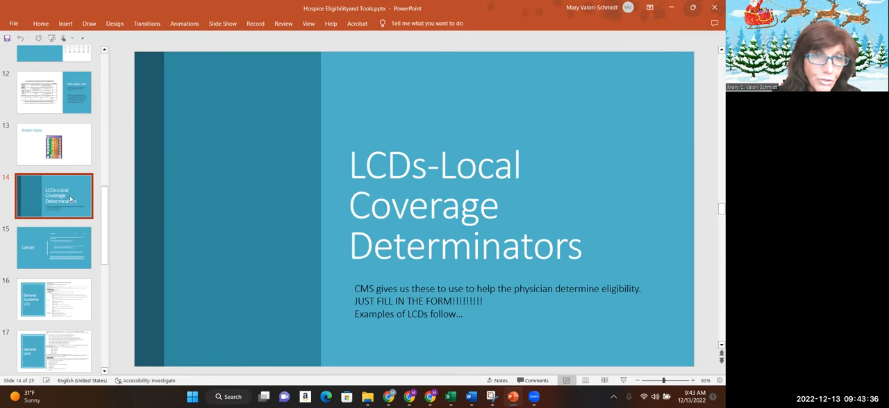
Step: Show slide 15 on Cancer eligibility, then slide 16, General Guideline LCD
left_click(54, 248)
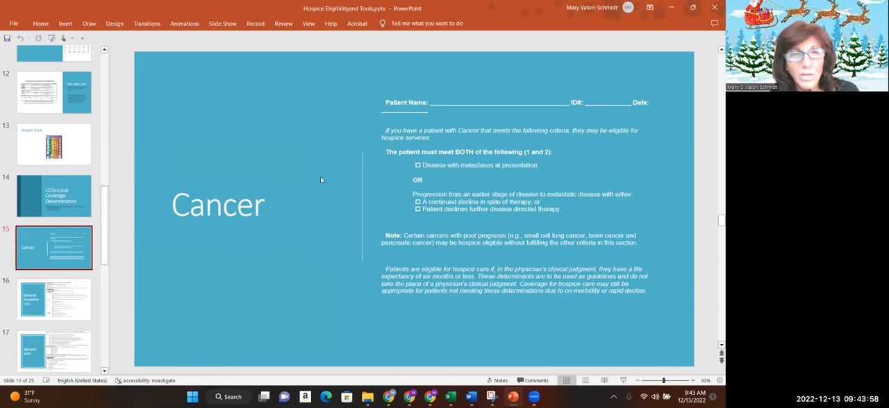
left_click(53, 299)
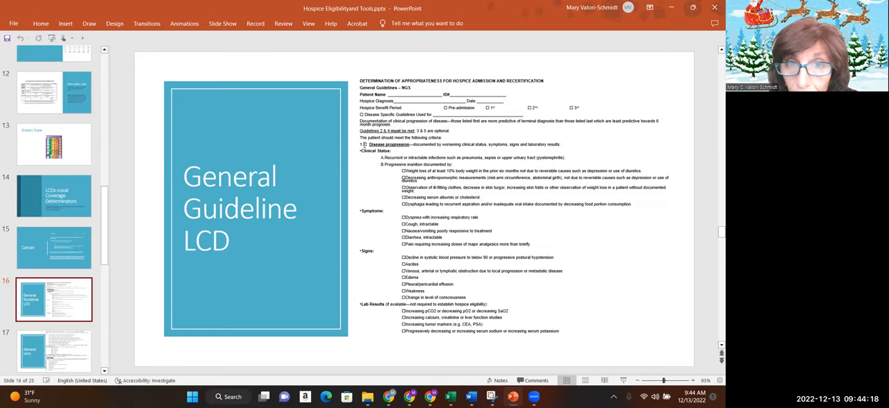
Step: Show slide 17, General cont., with Karnofsky, FAST, ADL and co-morbidity criteria
left_click(54, 326)
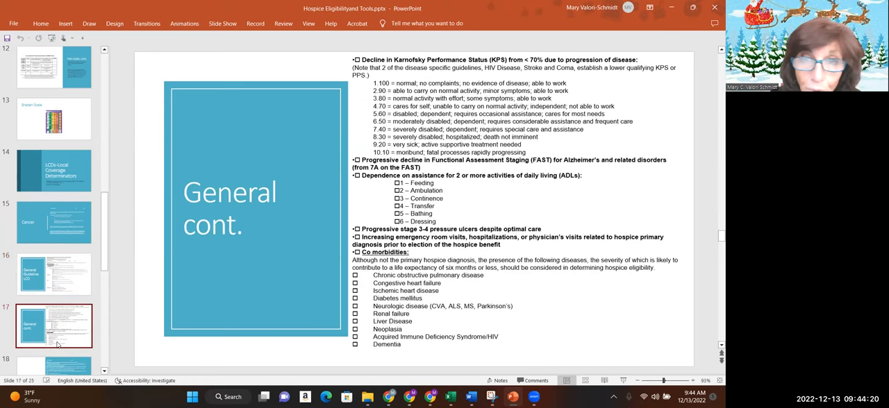
scroll("down", 3)
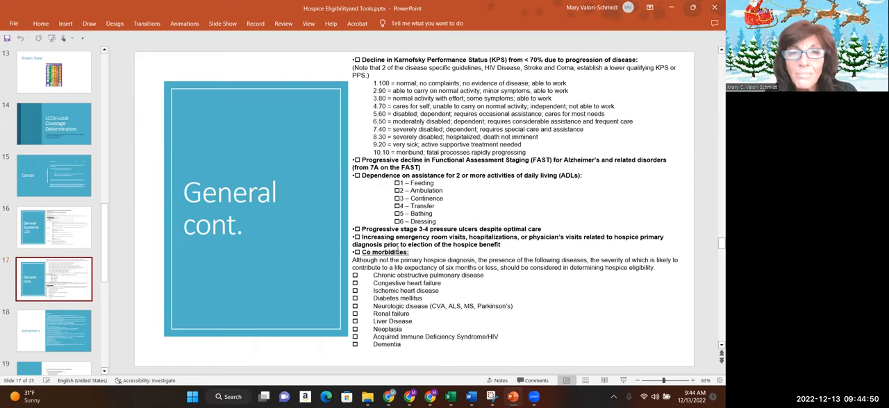
mouse_move(499, 222)
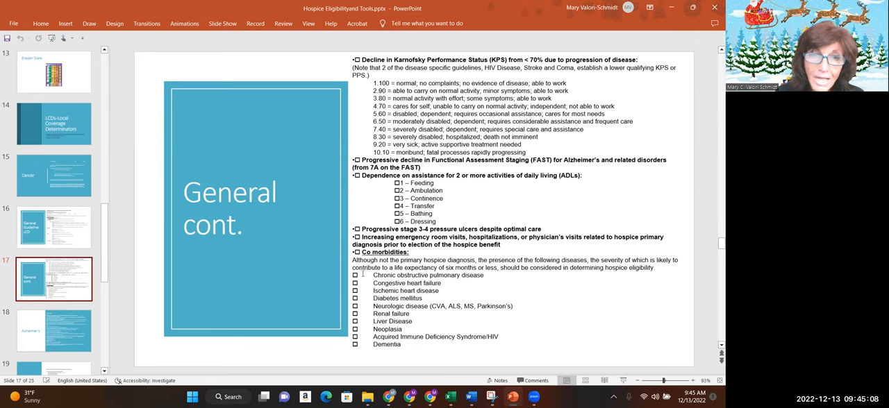
Step: Display slide 19, Pulmonary, listing disabling dyspnea and hypoxemia criteria
left_click(54, 330)
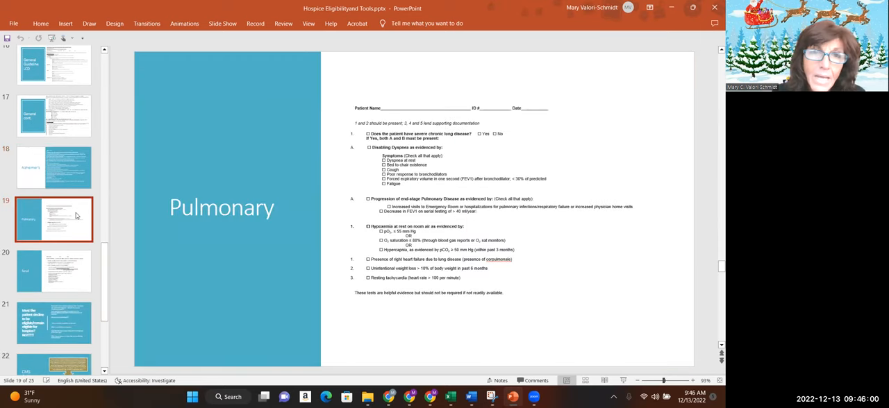
Step: Pass the Renal slide and show slide 21 on whether patients must decline
left_click(54, 271)
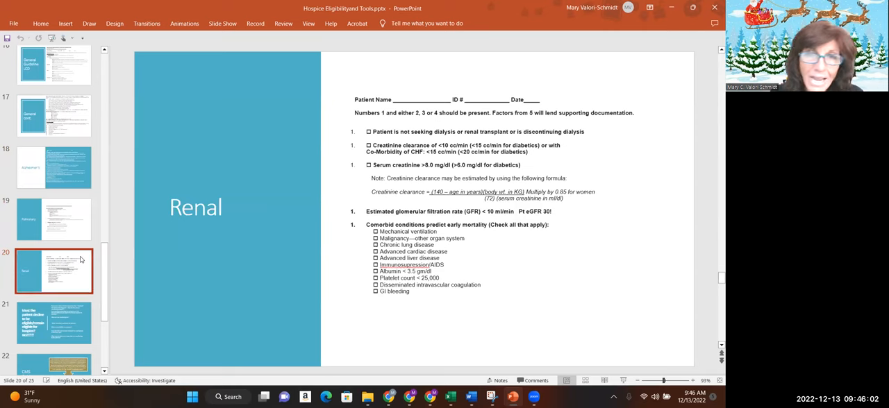
left_click(54, 323)
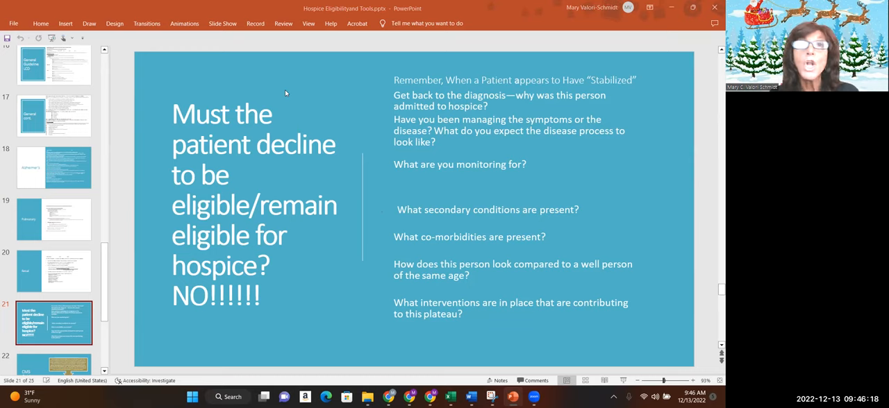
mouse_move(486, 87)
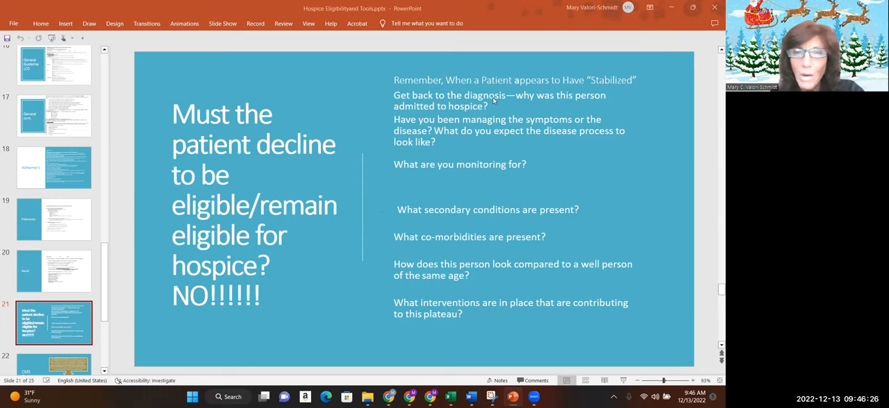
mouse_move(495, 124)
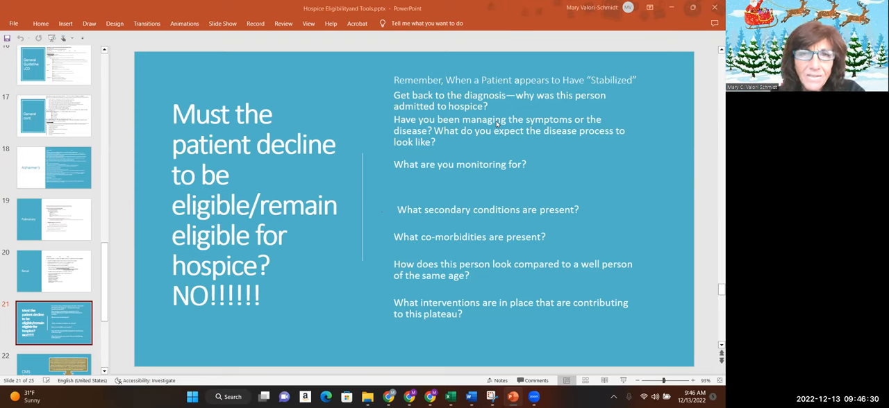
mouse_move(546, 155)
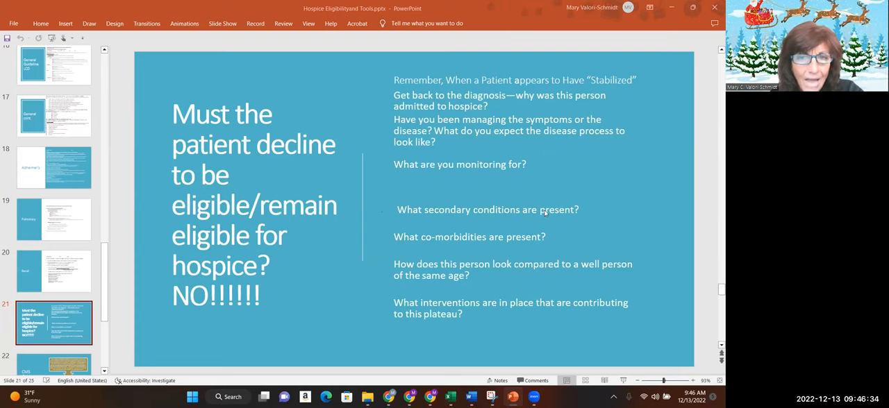
mouse_move(532, 271)
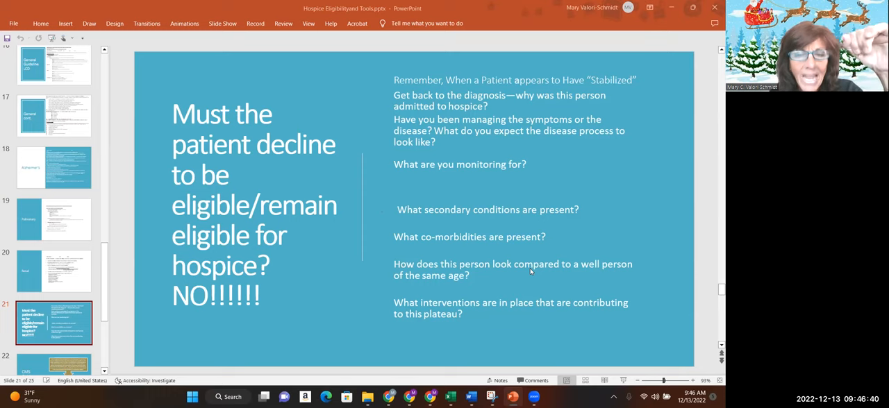
mouse_move(517, 316)
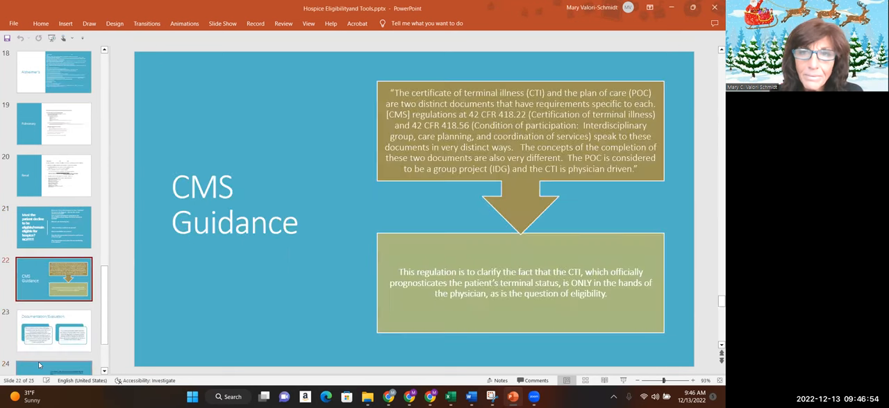
mouse_move(275, 156)
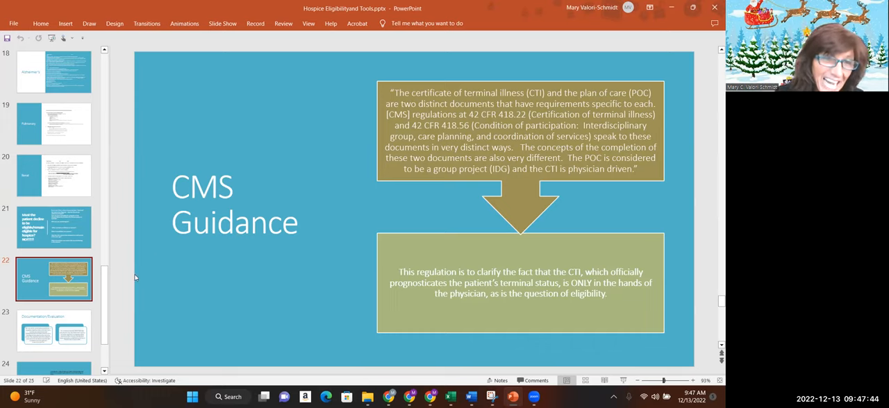
Step: Show the Documentation/Evaluation slide on nurses' objective data and physician eligibility decisions
left_click(54, 332)
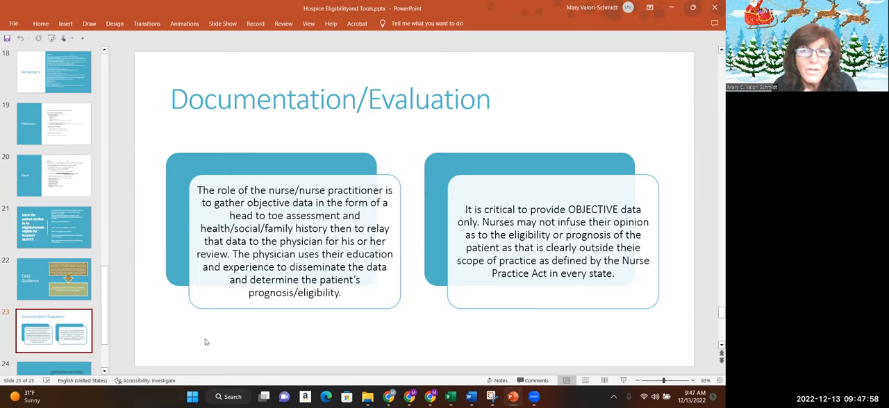
mouse_move(389, 347)
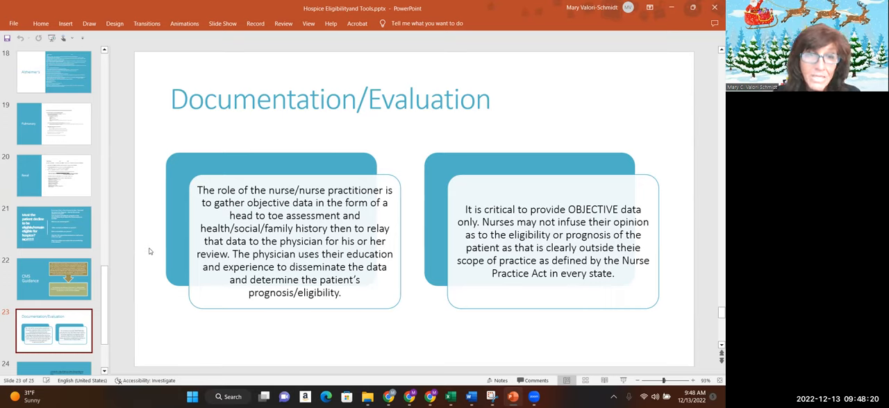
mouse_move(206, 323)
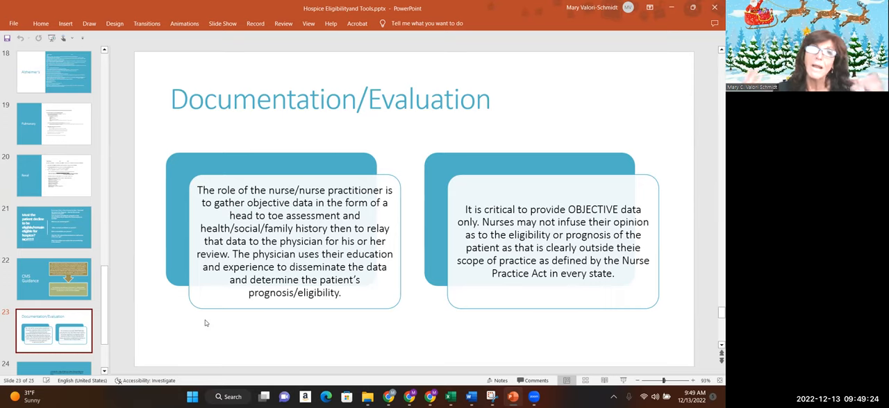
mouse_move(148, 344)
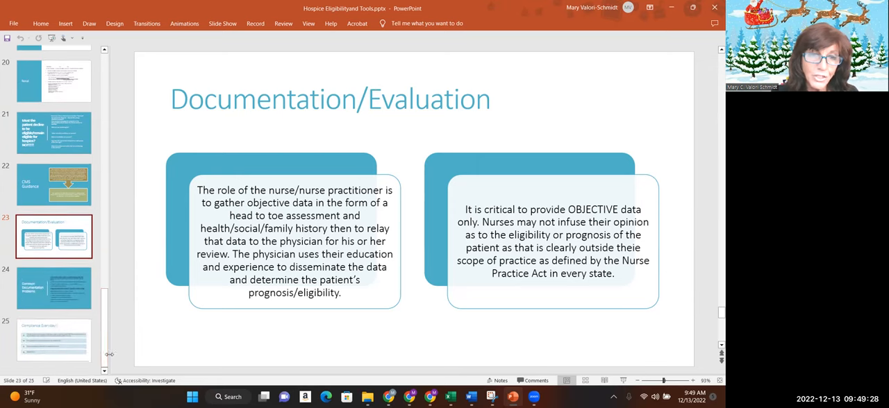
Step: Show Common Documentation Problems, then the final Compliance Everyday!! slide 25
left_click(53, 288)
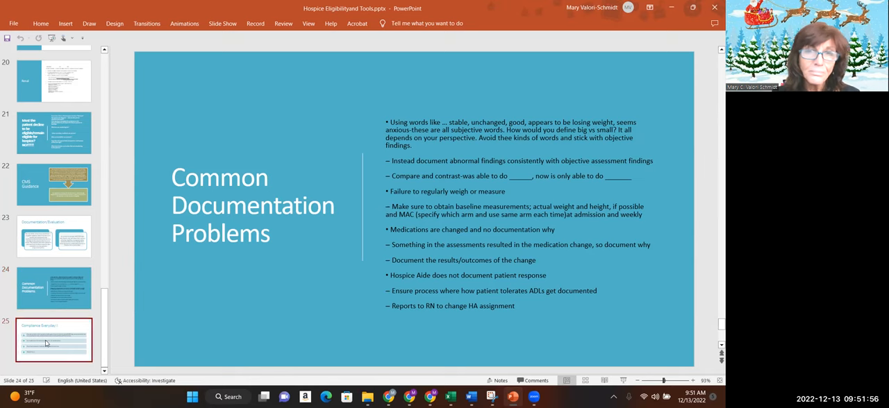
left_click(55, 340)
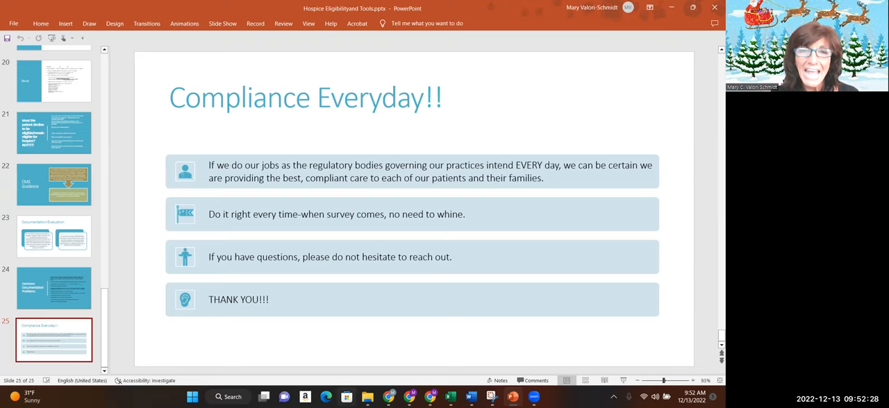
mouse_move(517, 350)
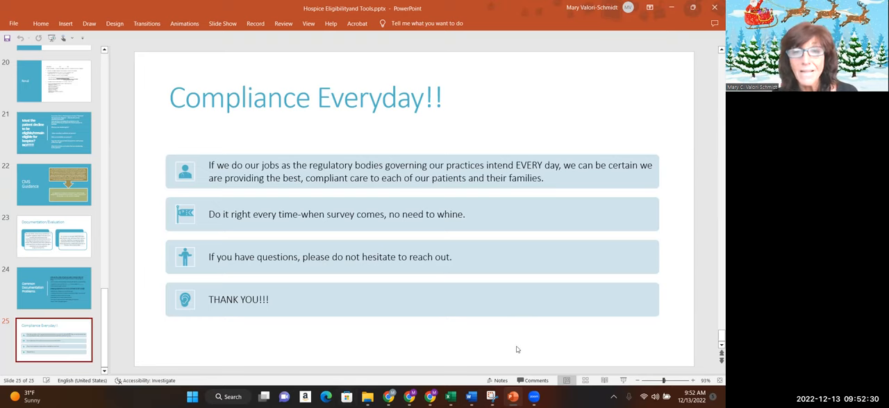